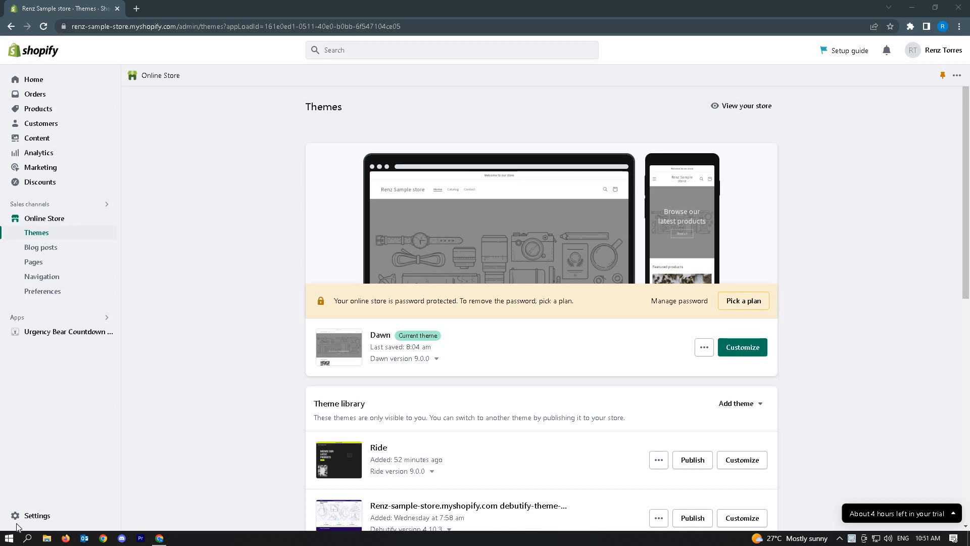
mouse_move(65, 375)
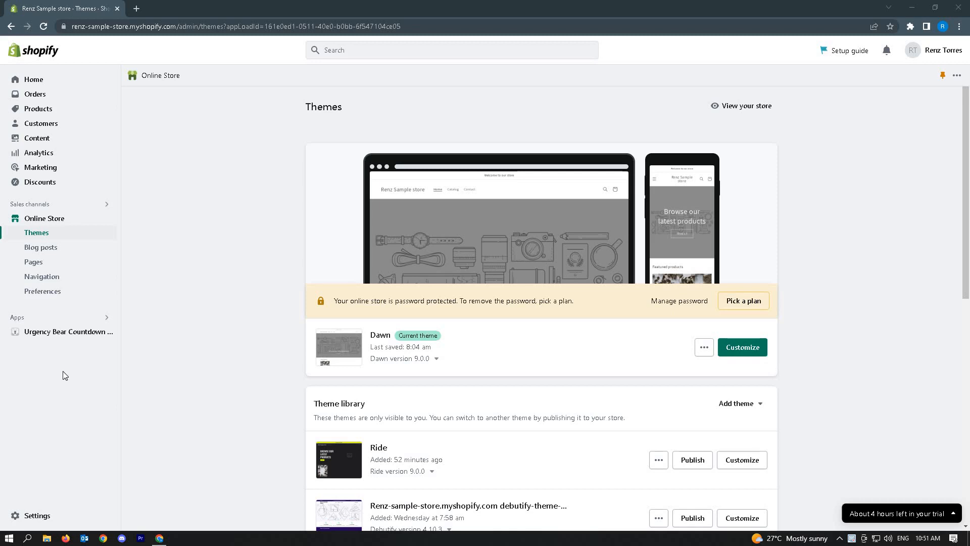
mouse_move(27, 324)
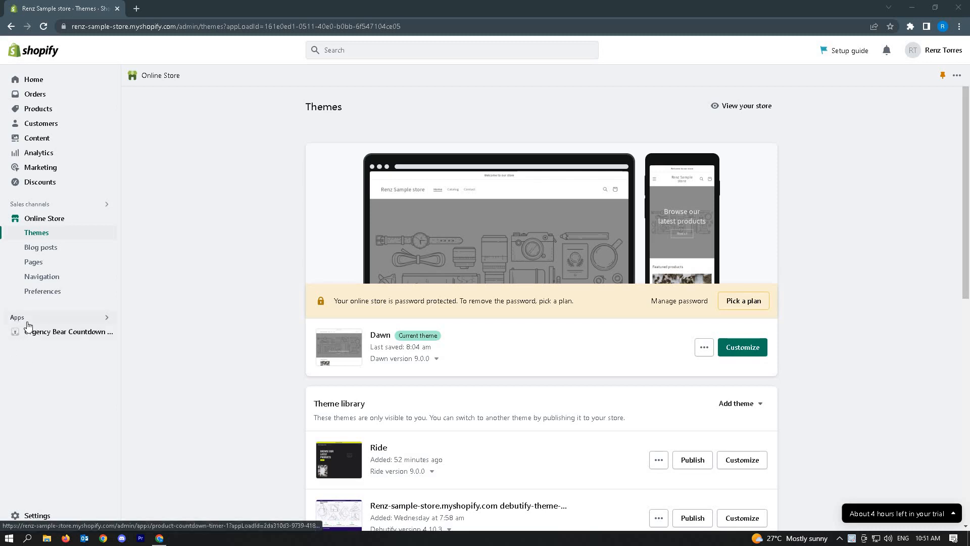
Reach the Apps and sales channels settings listing the store's six installed apps.
click(452, 51)
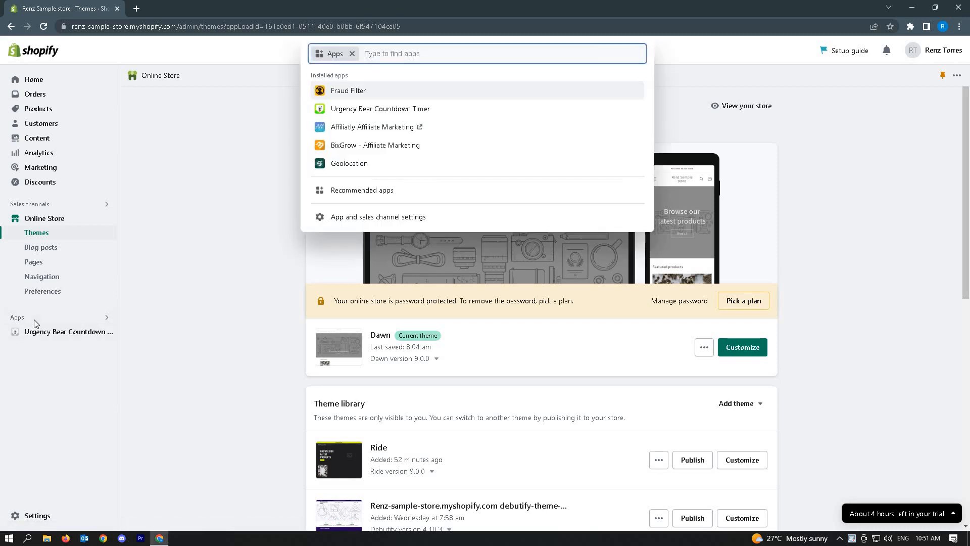
mouse_move(364, 221)
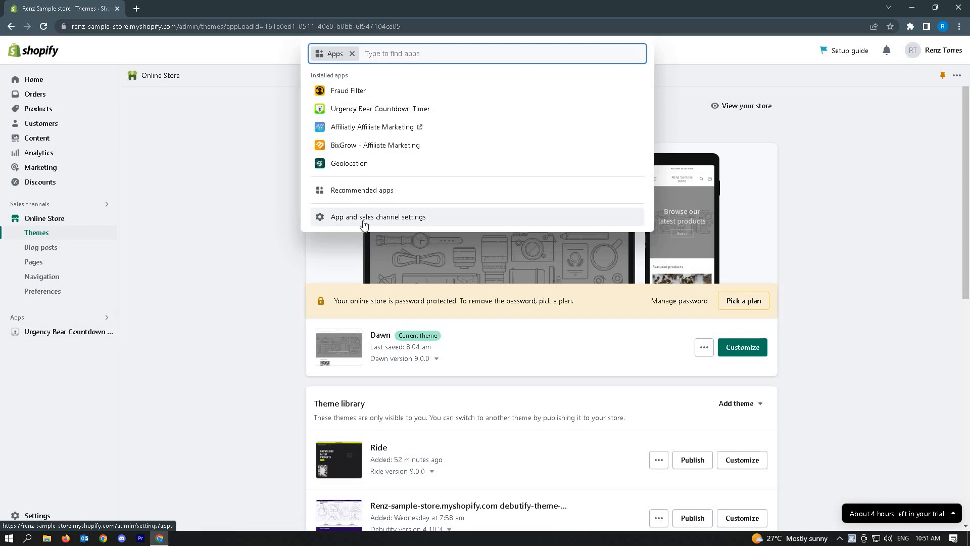
click(377, 216)
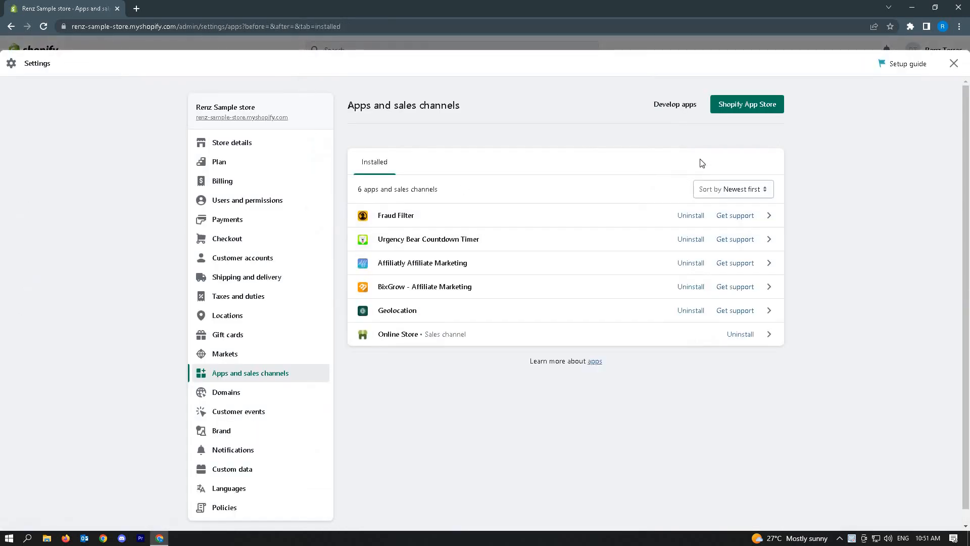
mouse_move(770, 113)
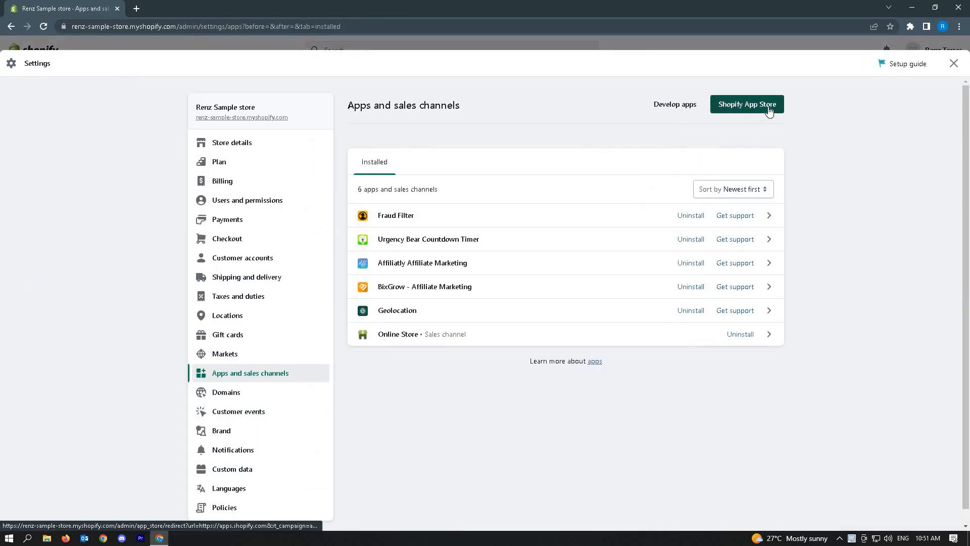
Go to the Shopify App Store and search 'textbox' to find Textbox - Textfield by Textify.
click(746, 104)
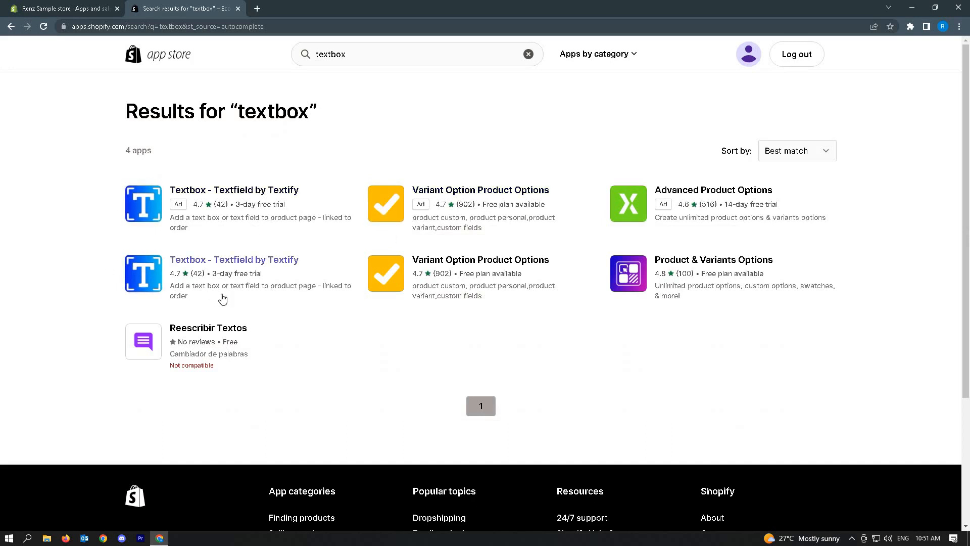
mouse_move(205, 297)
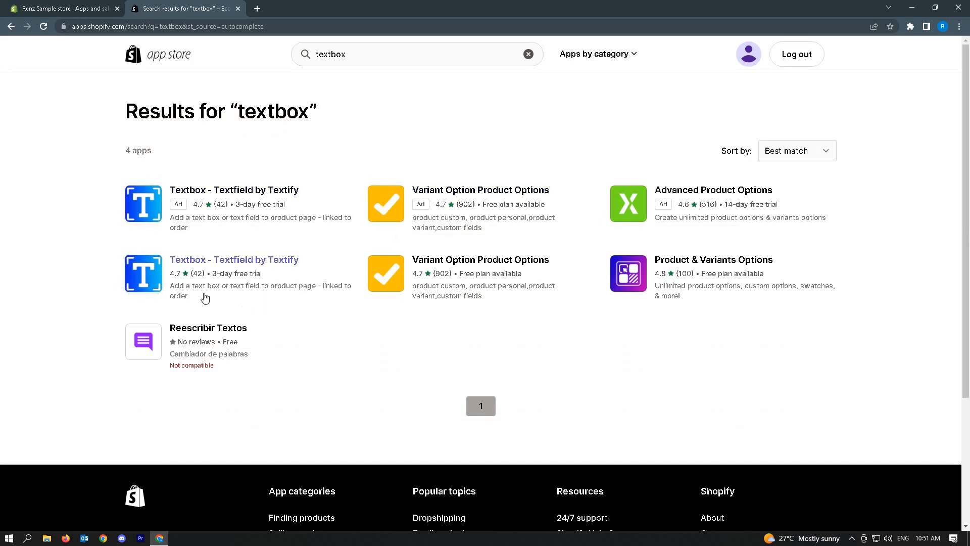
mouse_move(300, 279)
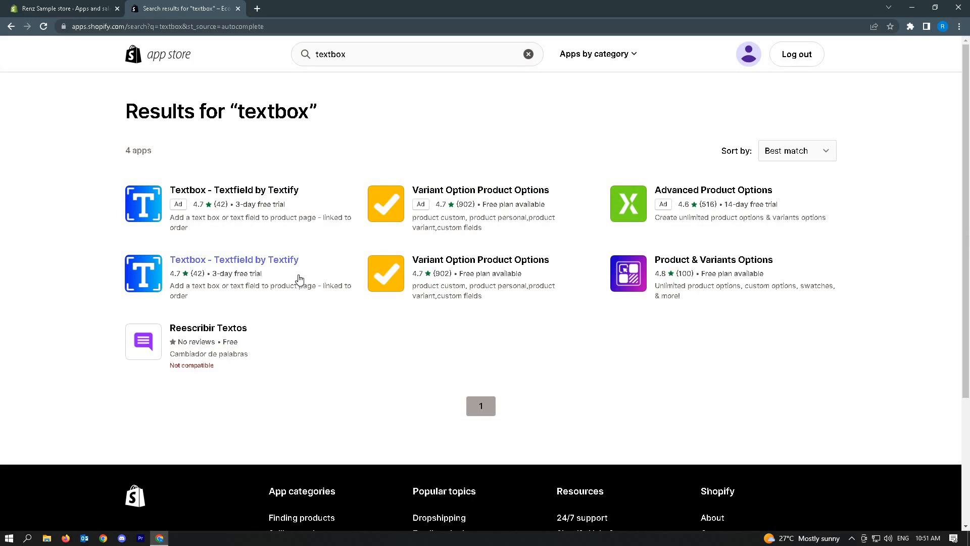
mouse_move(324, 277)
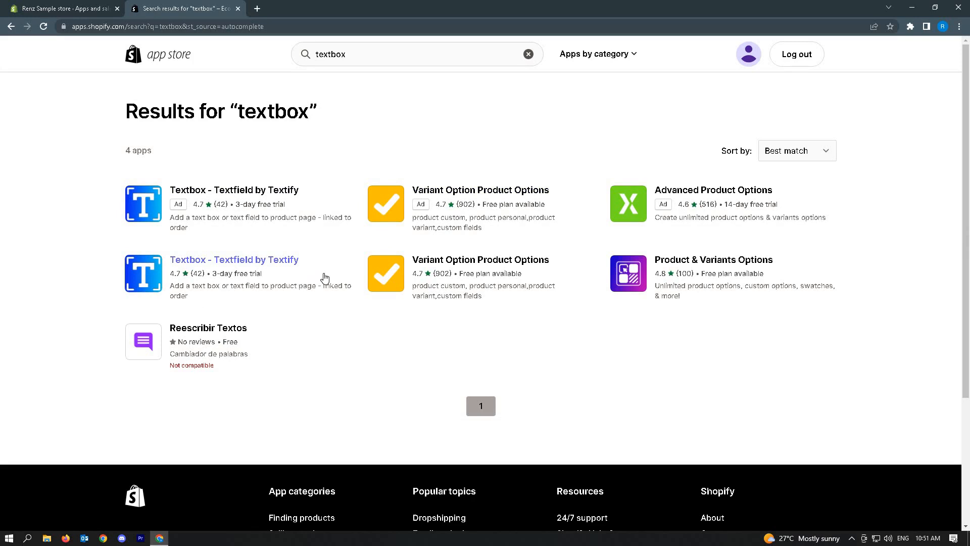
Install Textbox - Textfield by Textify, reaching its $2.99 USD every 30 days subscription approval.
click(234, 260)
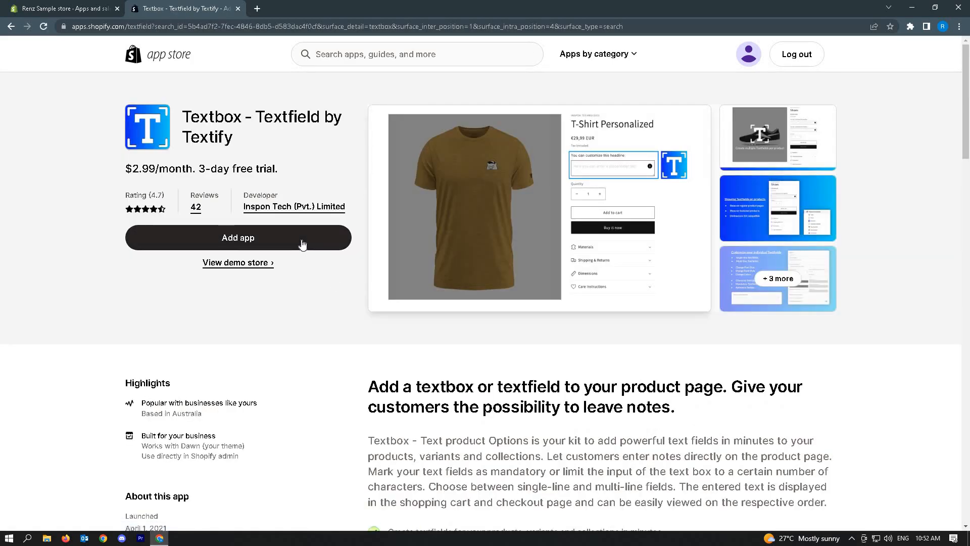
click(238, 238)
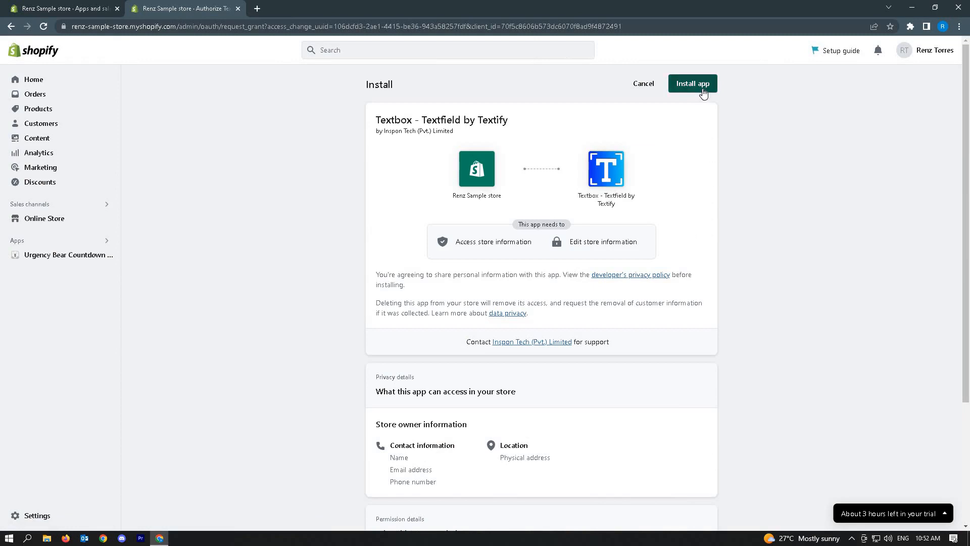
click(692, 84)
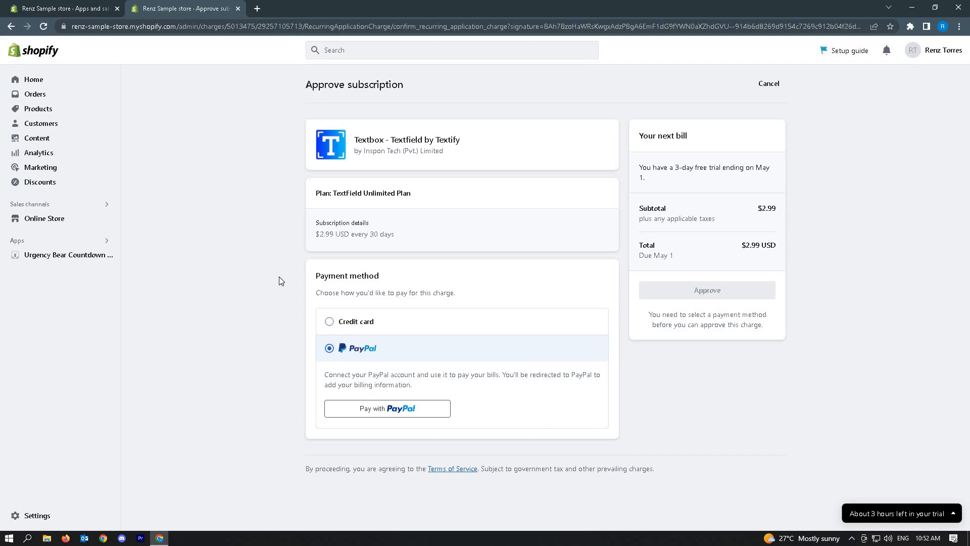
Approve the Textify subscription charge and return to the Online Store Themes page.
click(62, 9)
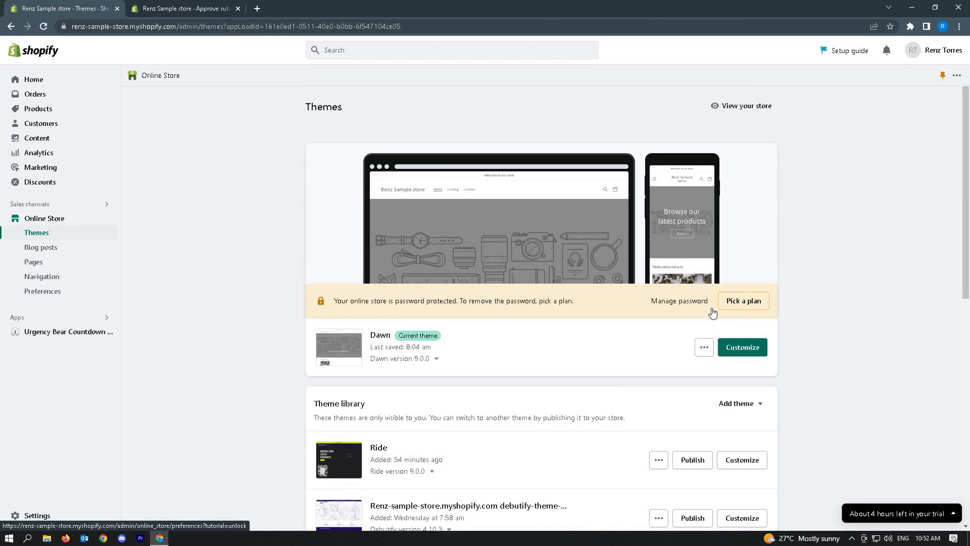
mouse_move(61, 326)
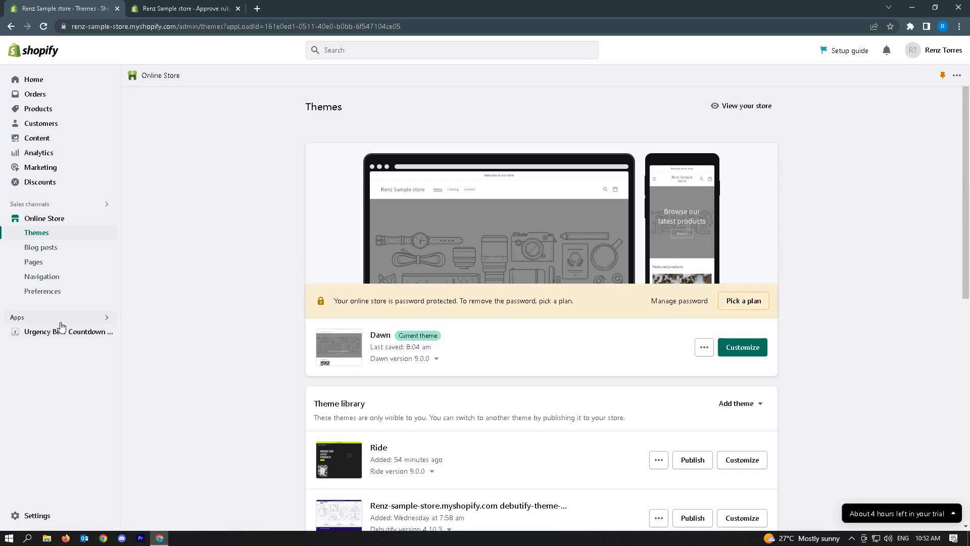
Confirm Textify is among installed apps and return to Apps and sales channels settings.
click(451, 50)
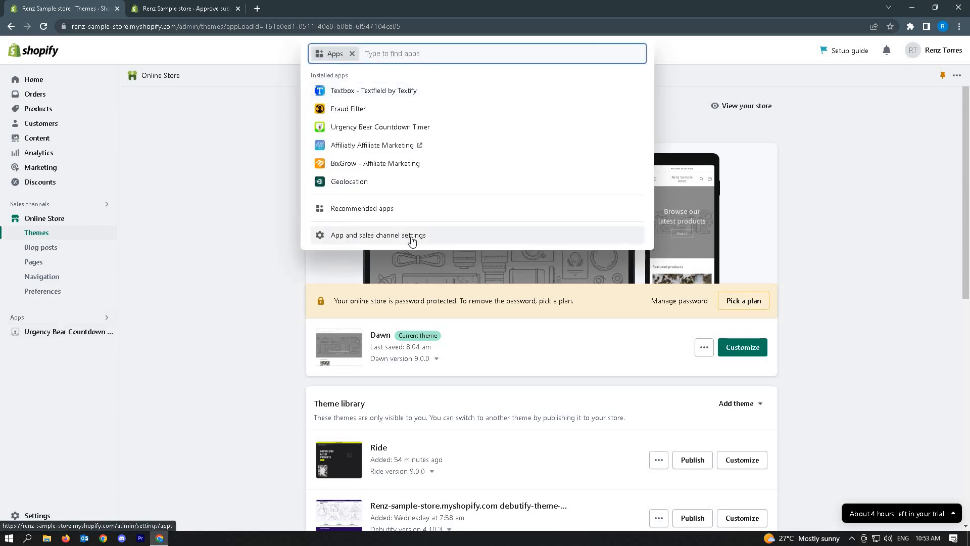
click(377, 235)
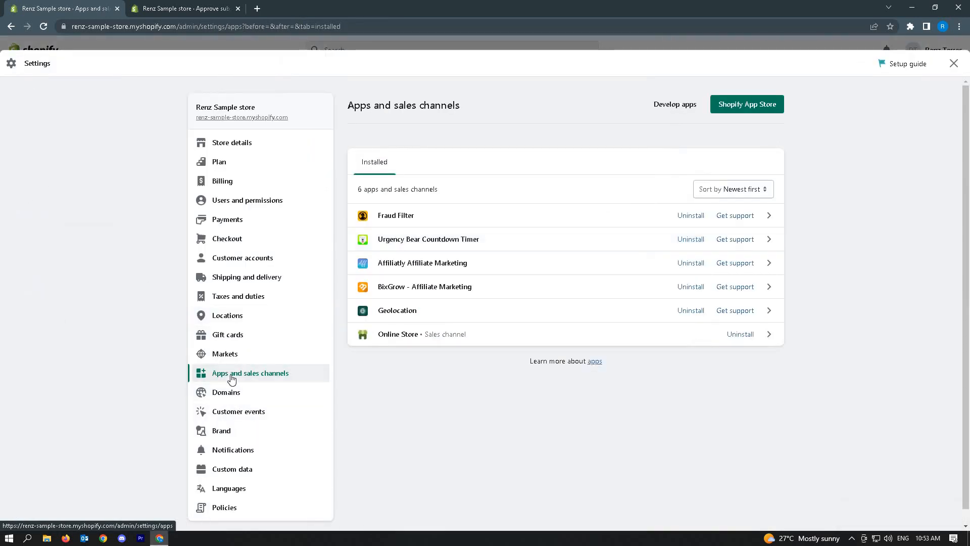
mouse_move(582, 315)
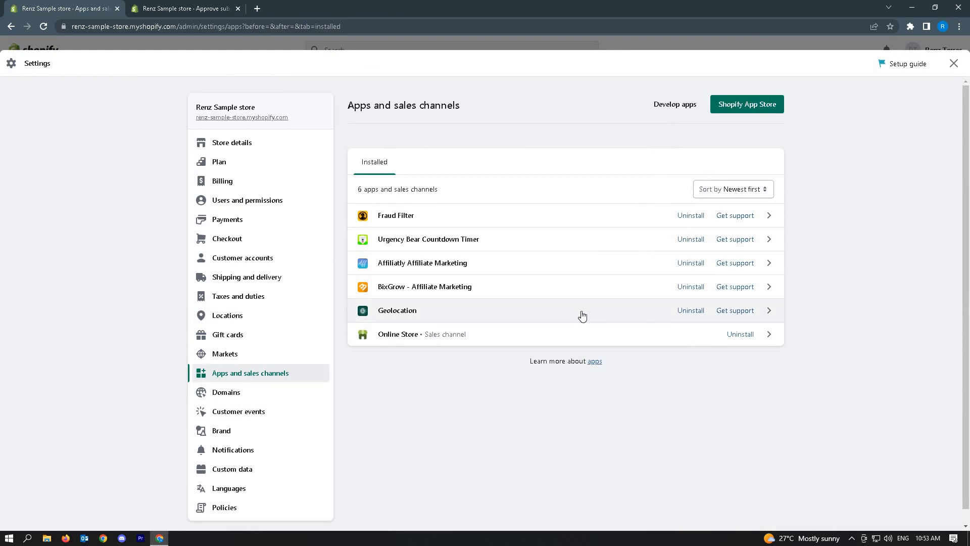
mouse_move(505, 370)
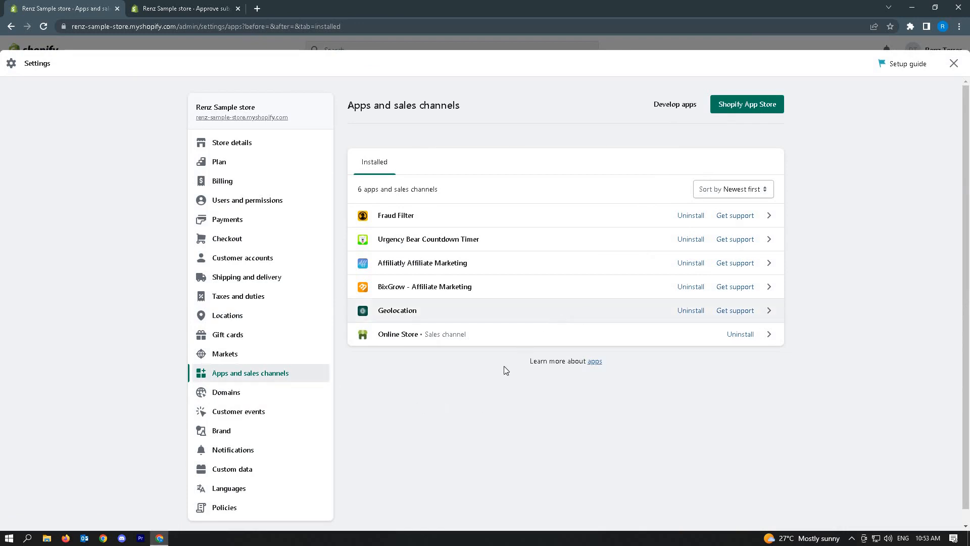
mouse_move(493, 398)
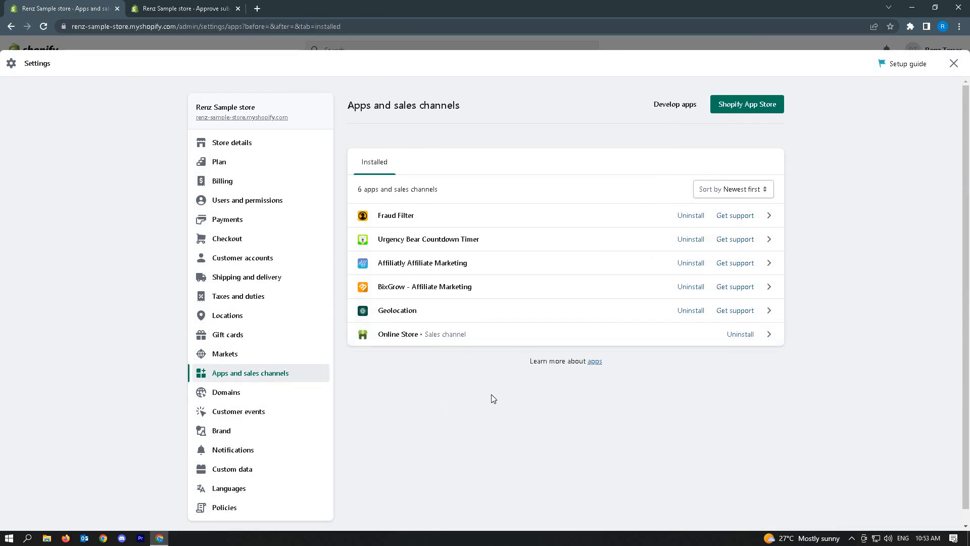